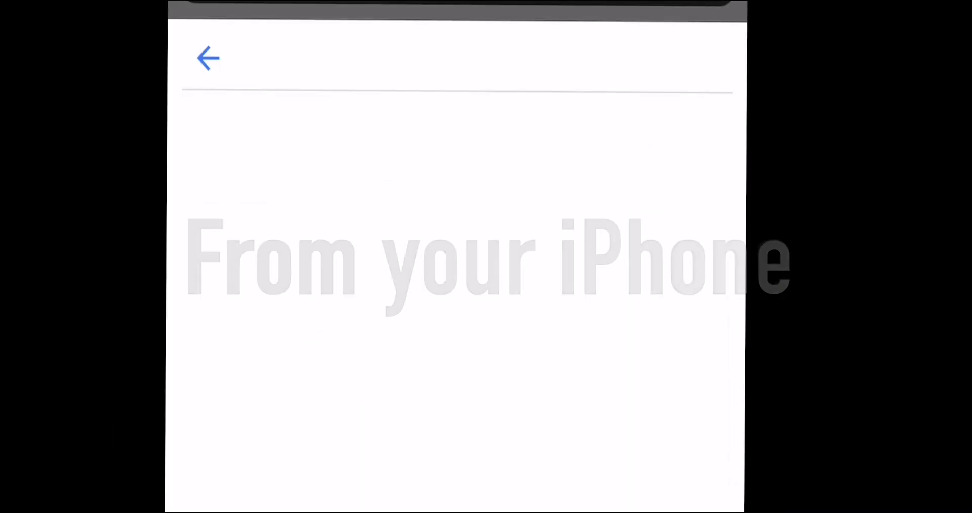
Step: Search Google for 'apple support high sierra' via the suggestion after typing 'apple'
{"action": "type", "text": "apple support hi"}
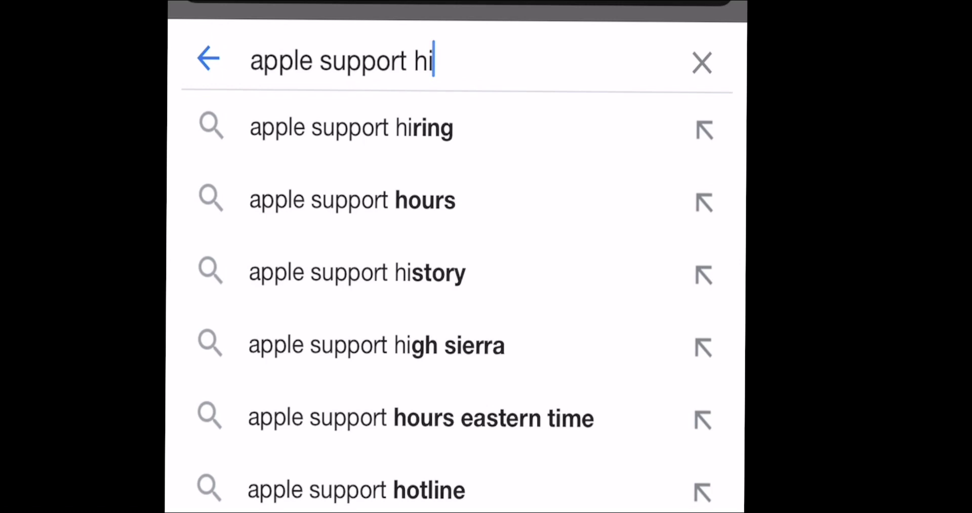
{"action": "left_click", "coordinate": [376, 345]}
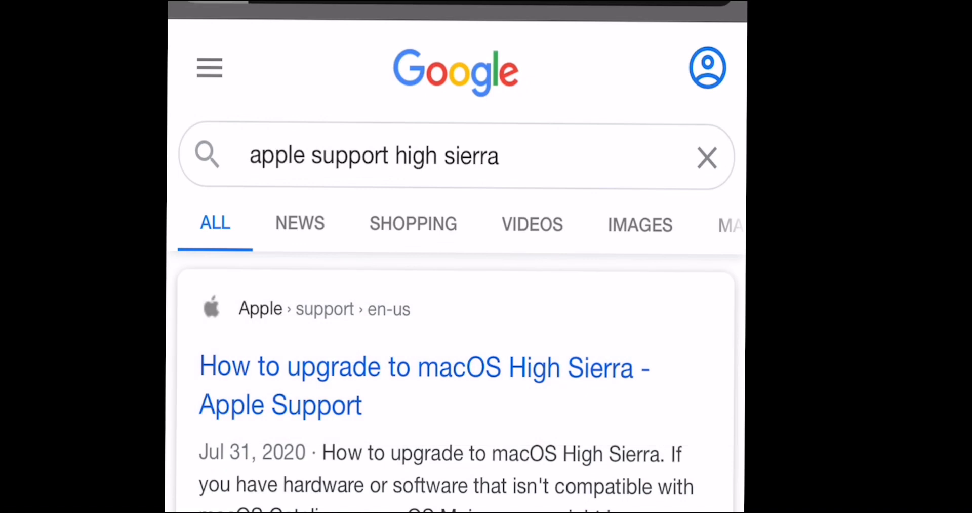
Step: Open 'How to upgrade to macOS High Sierra - Apple Support' and scroll to the download link
{"action": "left_click", "coordinate": [423, 367]}
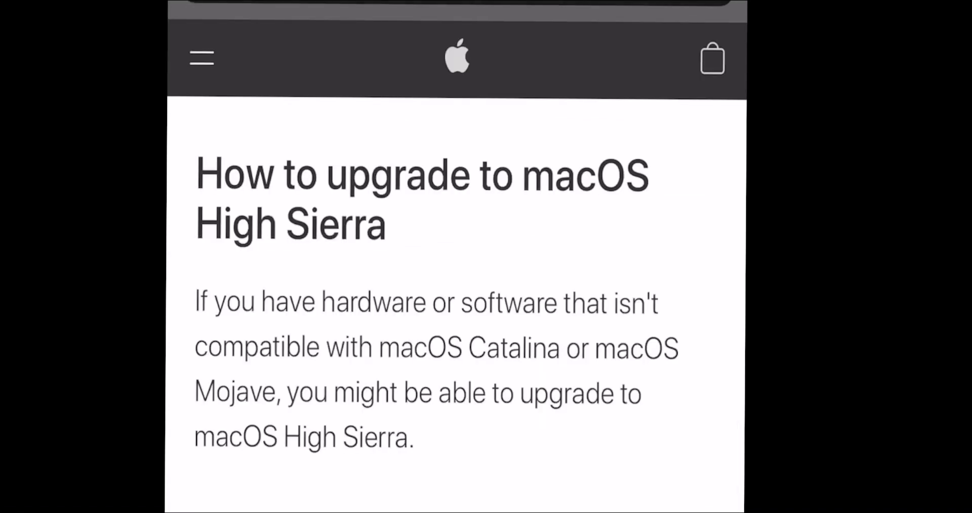
{"action": "scroll", "scroll_direction": "down", "scroll_amount": 3}
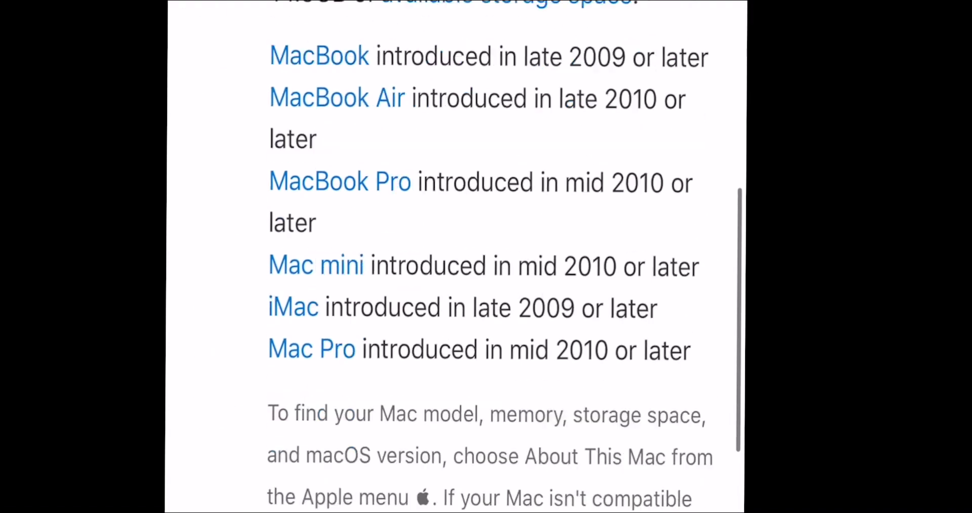
{"action": "scroll", "scroll_direction": "down", "scroll_amount": 3}
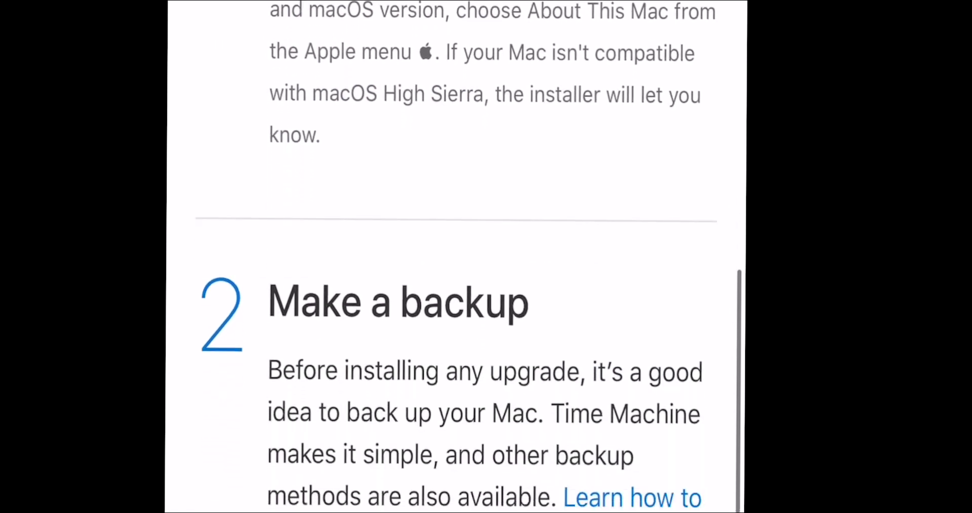
{"action": "scroll", "scroll_direction": "down", "scroll_amount": 3}
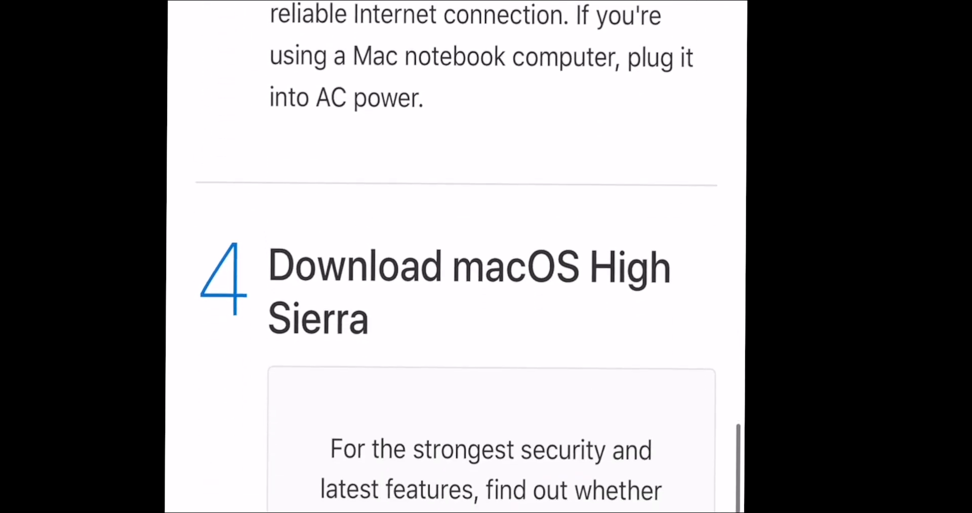
{"action": "scroll", "scroll_direction": "down", "scroll_amount": 3}
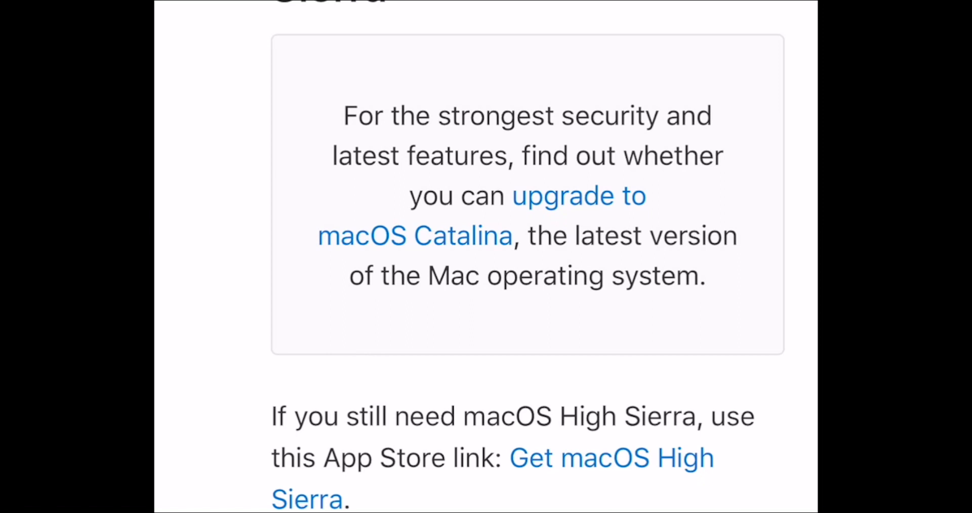
{"action": "scroll", "scroll_direction": "down", "scroll_amount": 3}
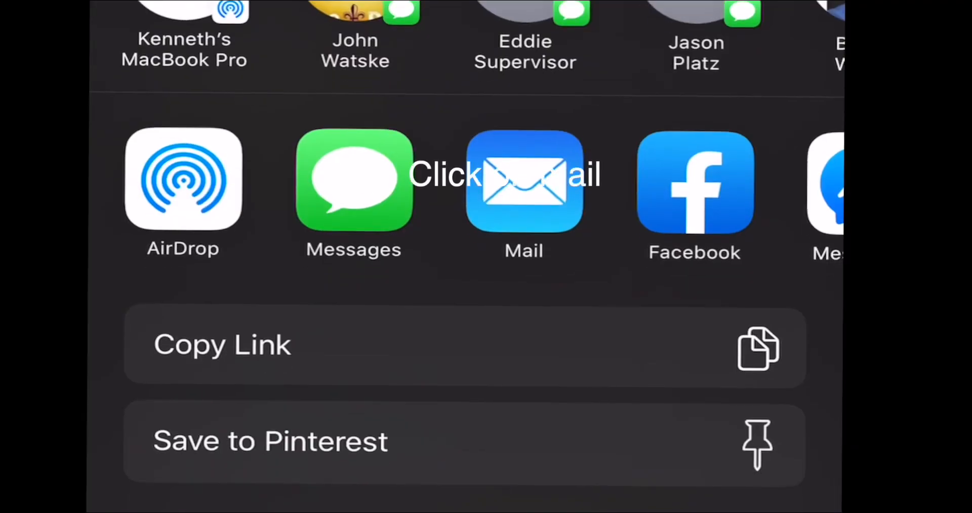
Step: Share the link via Mail and address the draft to your own 'ke…' address
{"action": "left_click", "coordinate": [524, 180]}
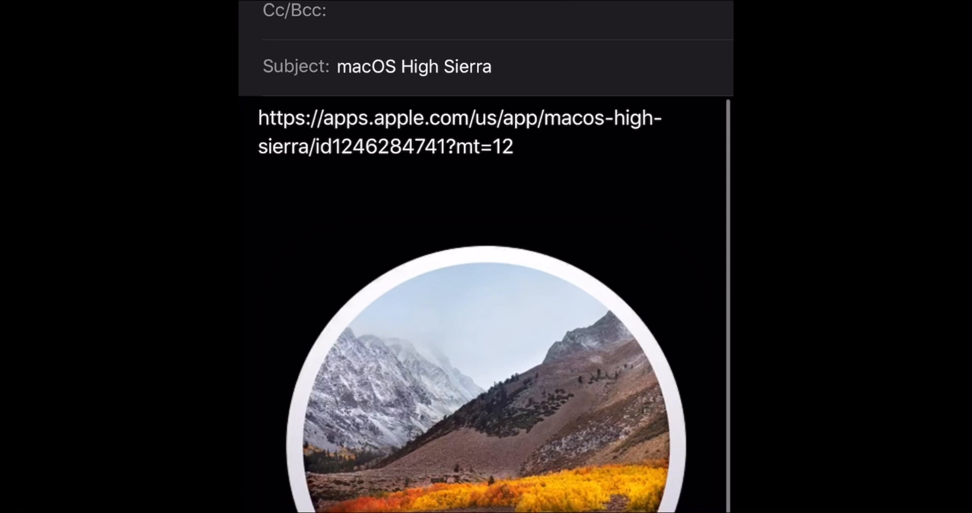
{"action": "type", "text": "ke"}
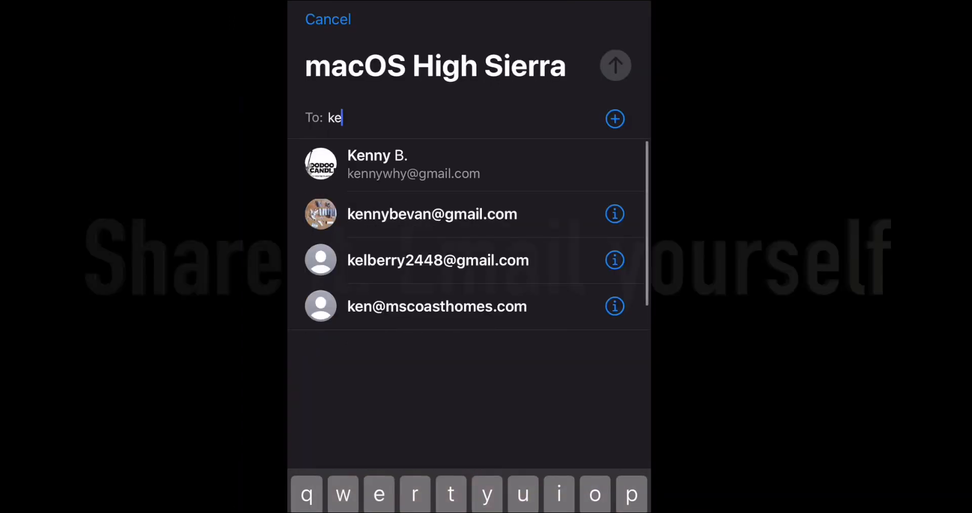
{"action": "left_click", "coordinate": [376, 164]}
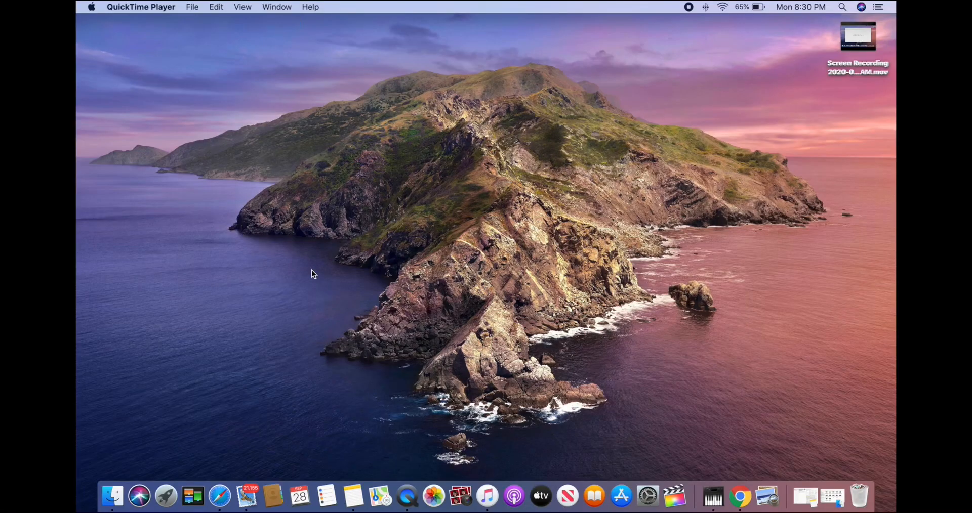
{"action": "mouse_move", "coordinate": [171, 412]}
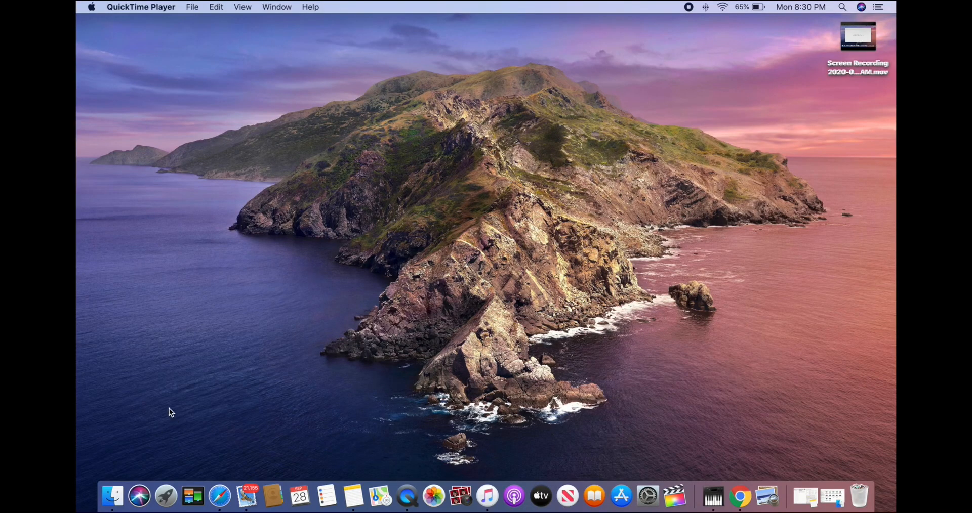
{"action": "mouse_move", "coordinate": [212, 416]}
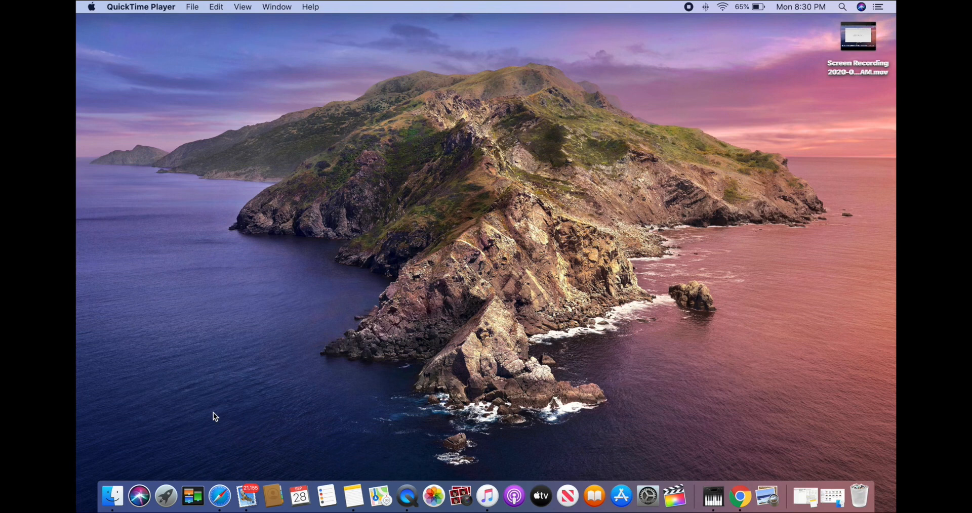
{"action": "mouse_move", "coordinate": [247, 463]}
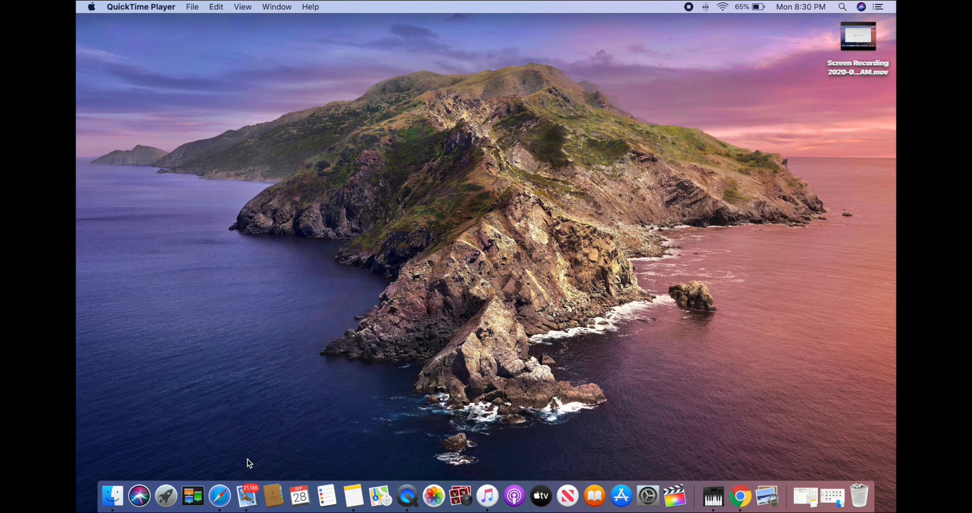
{"action": "mouse_move", "coordinate": [273, 497]}
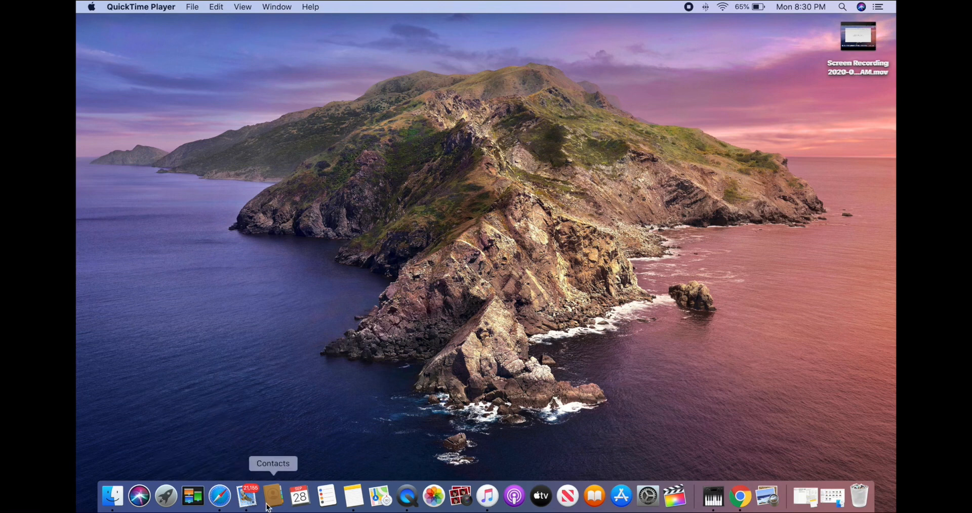
Step: Launch Safari from the Dock to its Favorites page
{"action": "left_click", "coordinate": [219, 496]}
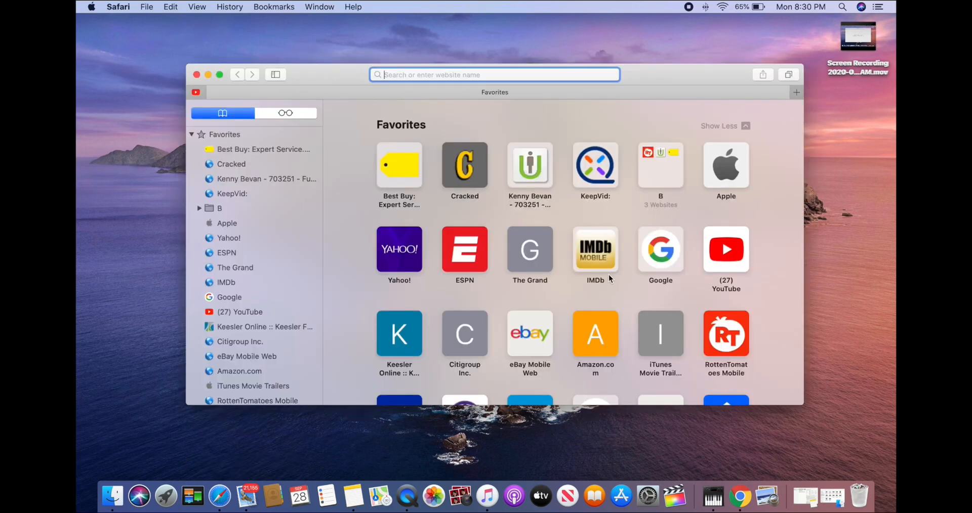
{"action": "scroll", "scroll_direction": "down", "scroll_amount": 3}
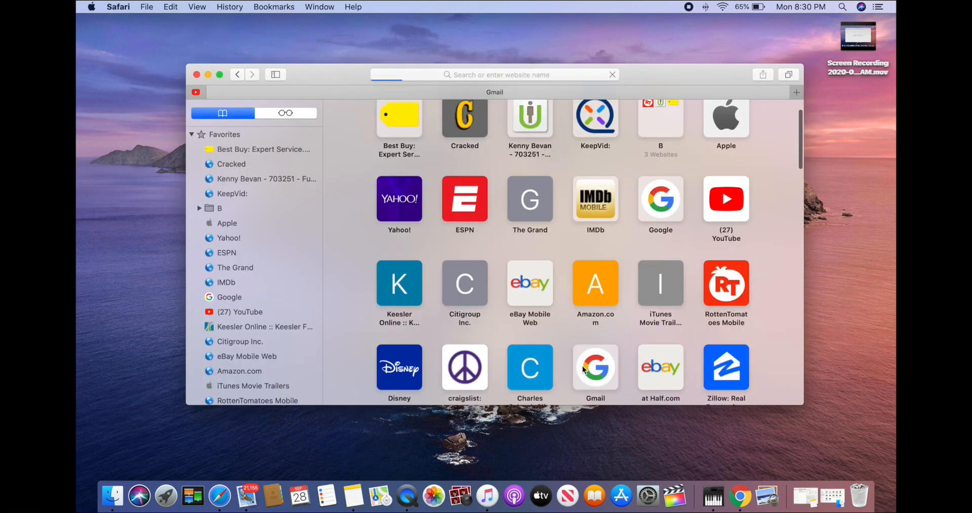
{"action": "left_click", "coordinate": [594, 366]}
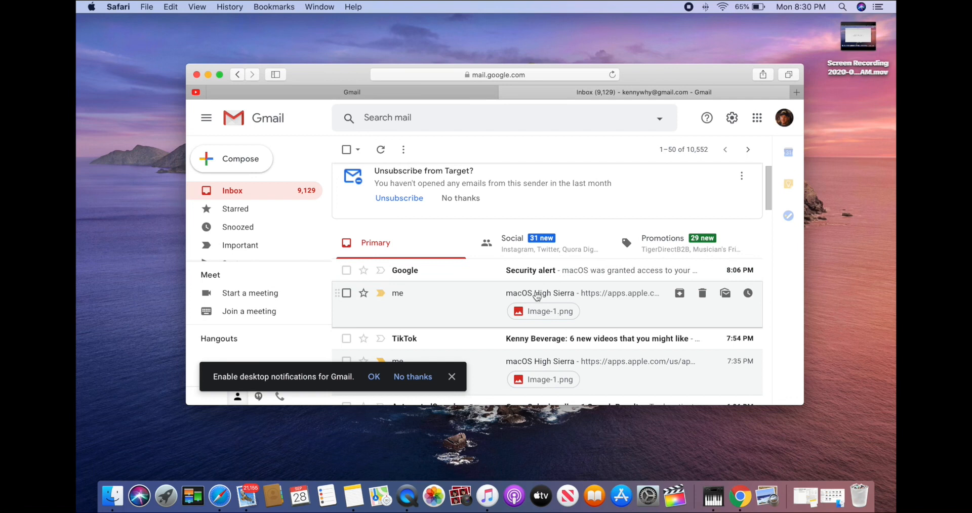
{"action": "left_click", "coordinate": [539, 292]}
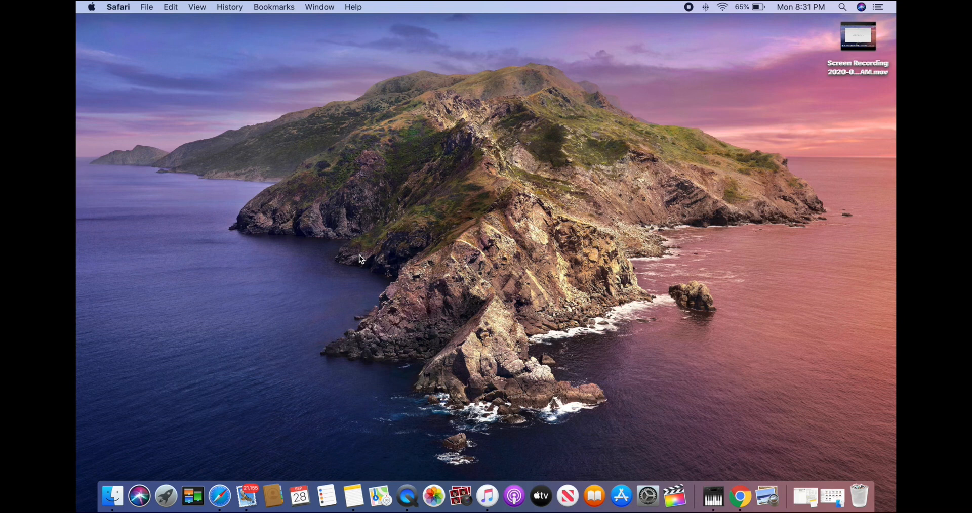
{"action": "mouse_move", "coordinate": [349, 263]}
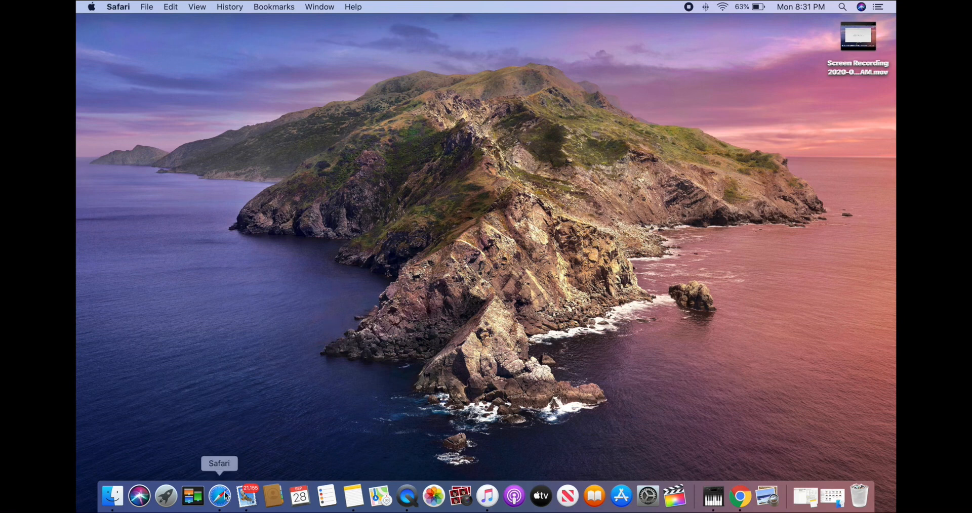
{"action": "left_click", "coordinate": [219, 496]}
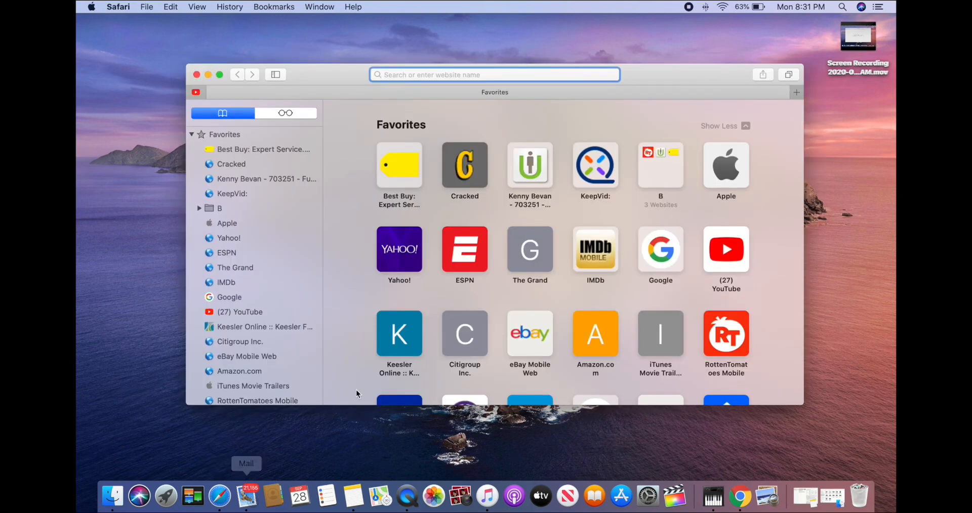
Step: From the Google favourite, search for 'apple app' using the suggestion
{"action": "left_click", "coordinate": [661, 250]}
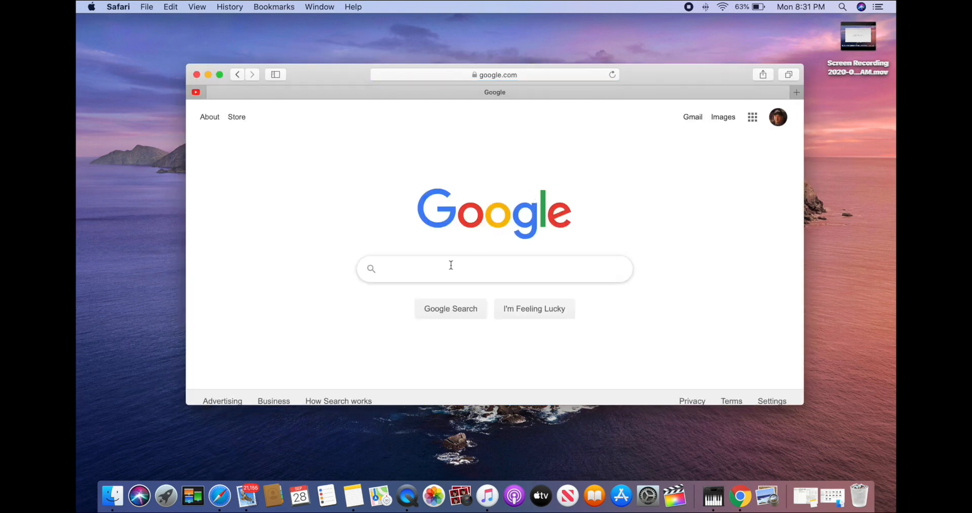
{"action": "type", "text": "app"}
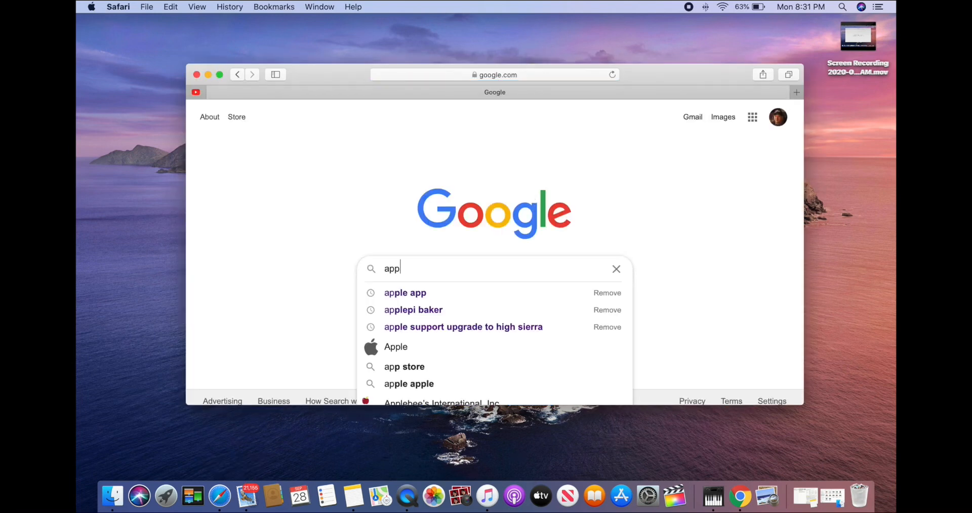
{"action": "left_click", "coordinate": [405, 292]}
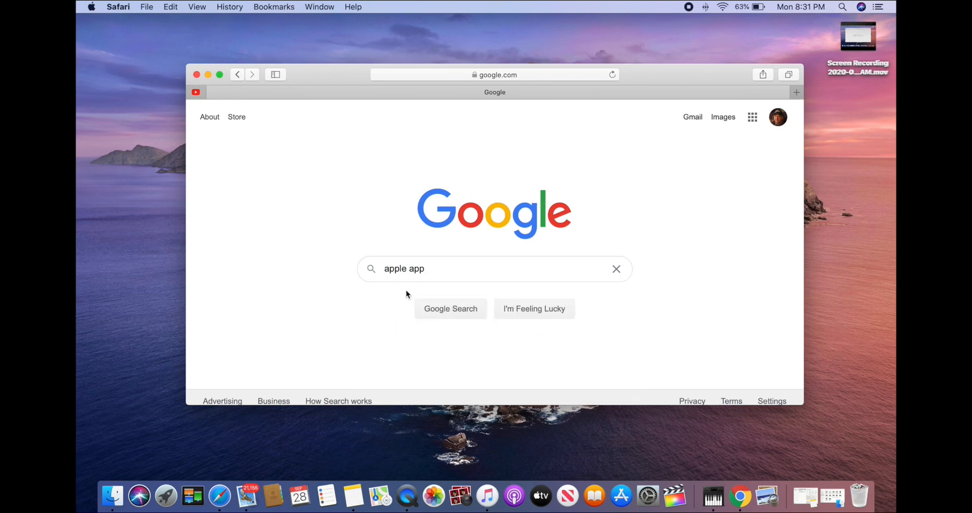
{"action": "left_click", "coordinate": [451, 309]}
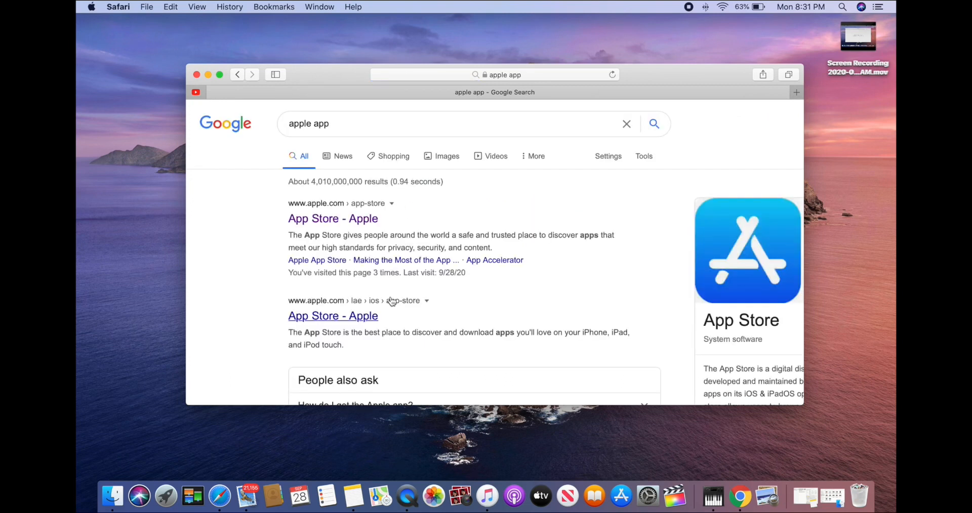
Step: Open the 'App Store - Apple' result to reach the macOS Catalina page
{"action": "left_click", "coordinate": [332, 218]}
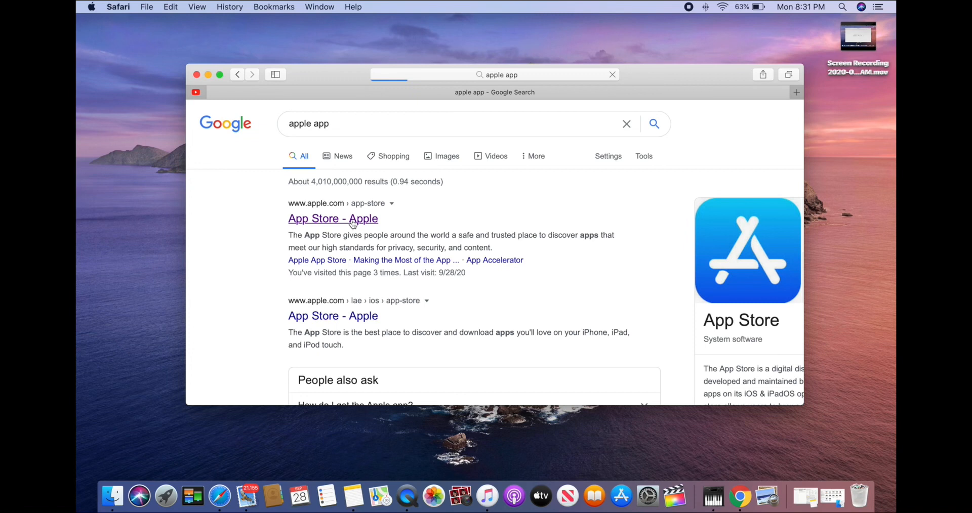
{"action": "left_click", "coordinate": [333, 218]}
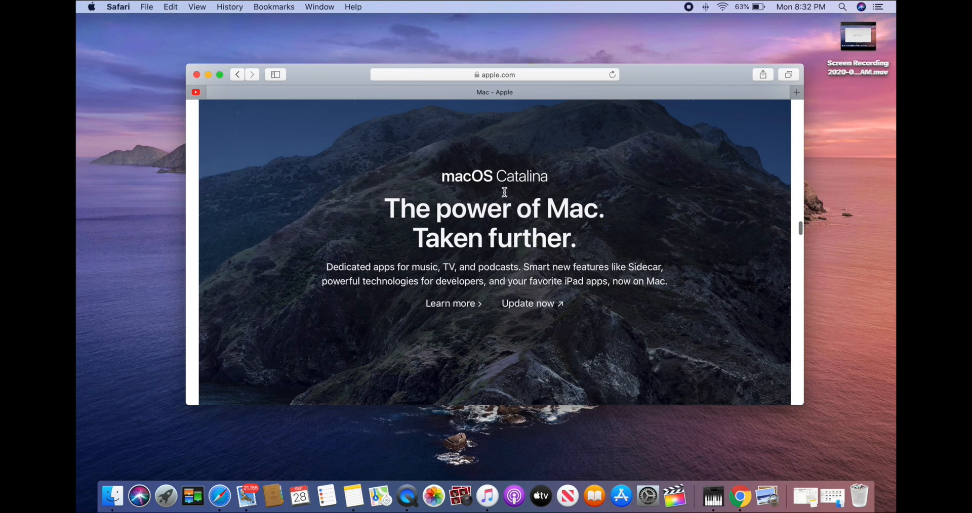
{"action": "mouse_move", "coordinate": [513, 201]}
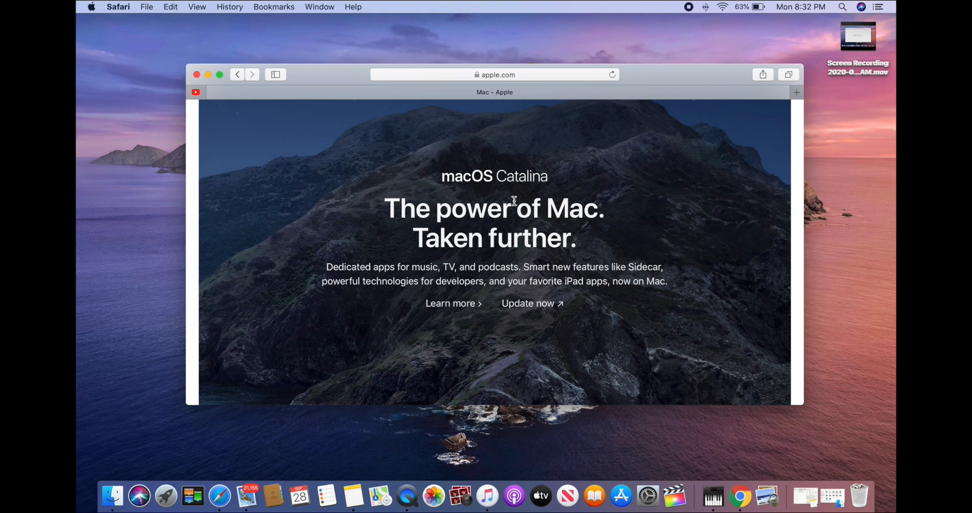
{"action": "mouse_move", "coordinate": [504, 201]}
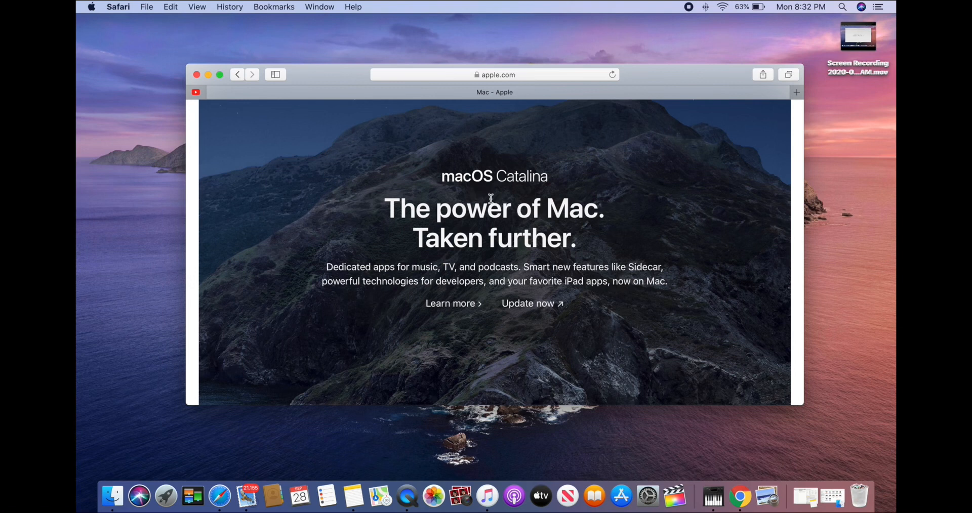
{"action": "mouse_move", "coordinate": [477, 191]}
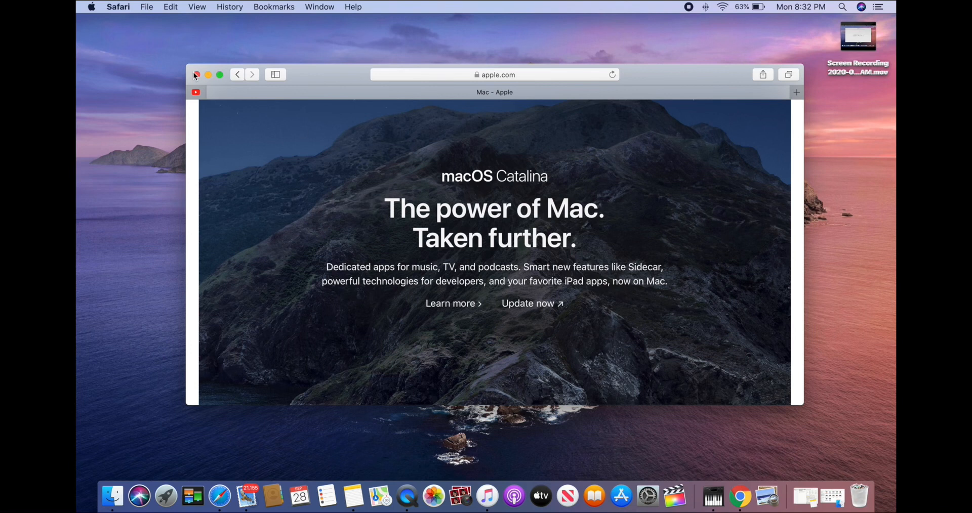
Step: Close the Safari window from the macOS Catalina page, leaving the desktop
{"action": "left_click", "coordinate": [196, 74]}
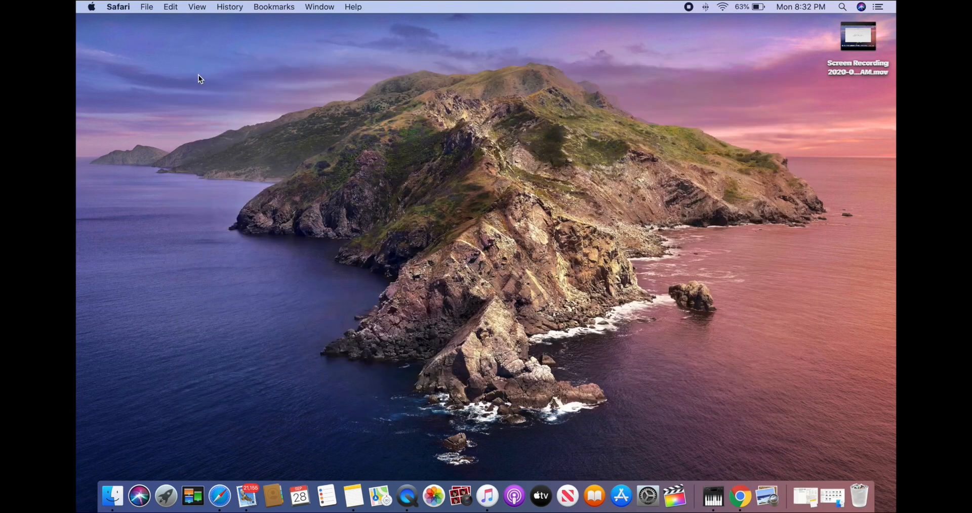